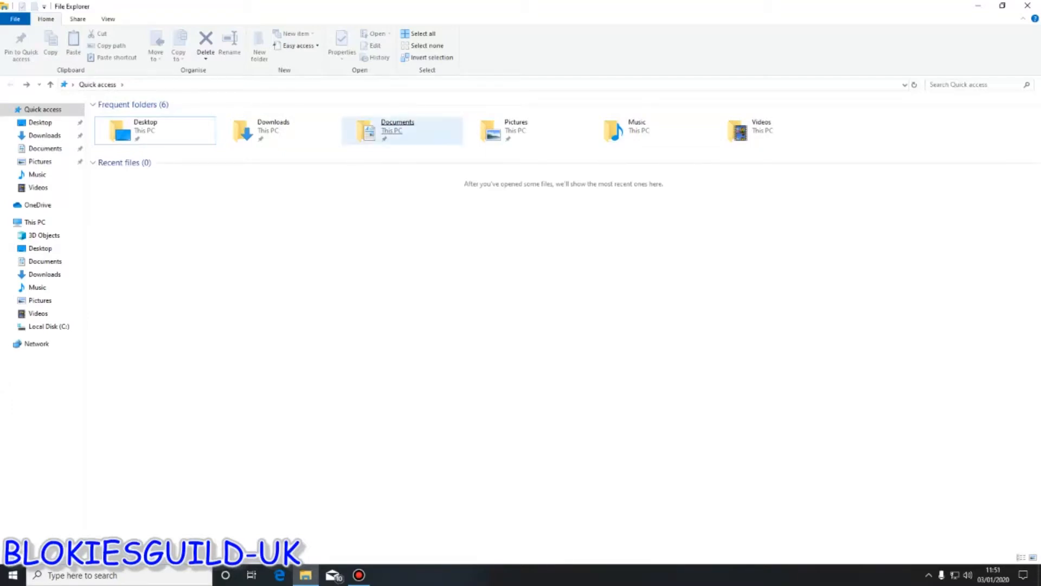
Navigate from Documents through My Games and FarmingSimulator2019 into the mods folder
click(397, 130)
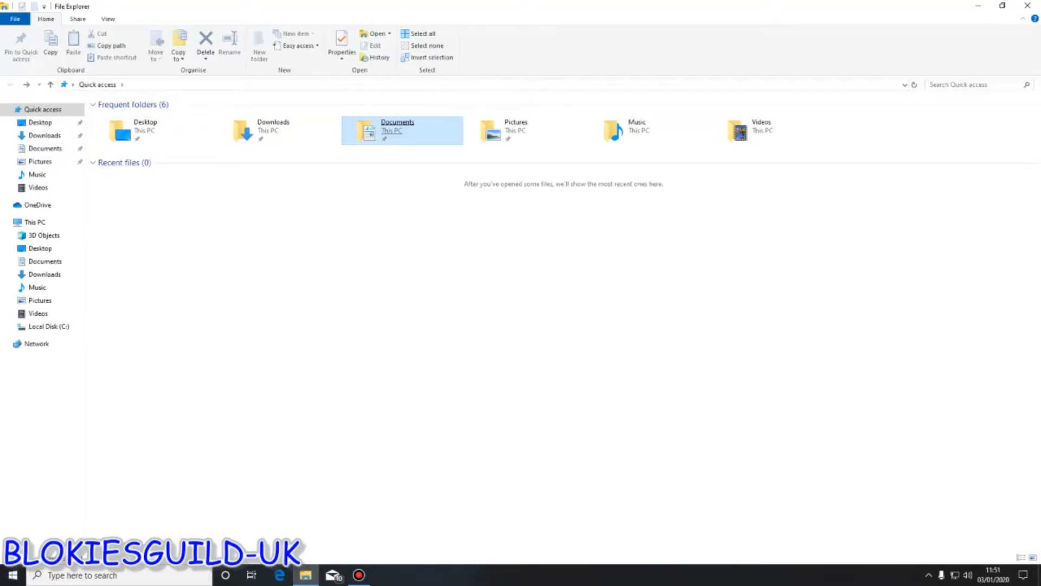
double_click(397, 130)
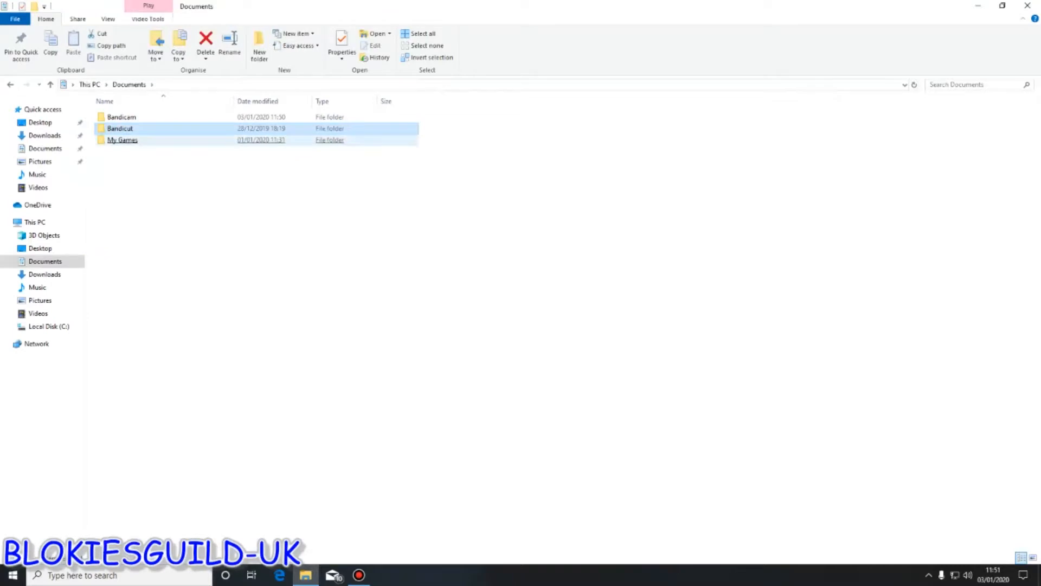
double_click(123, 140)
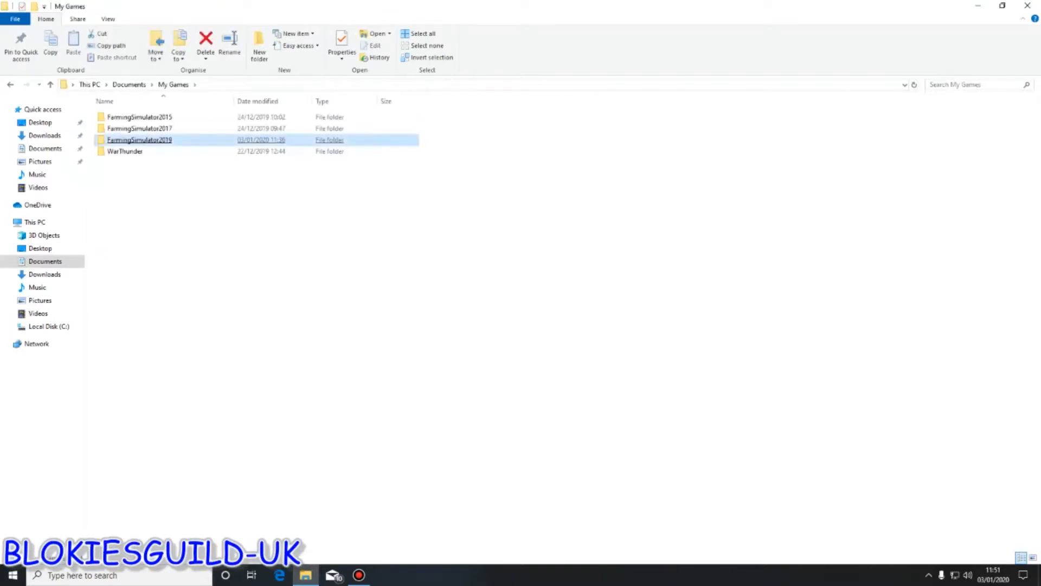
double_click(140, 140)
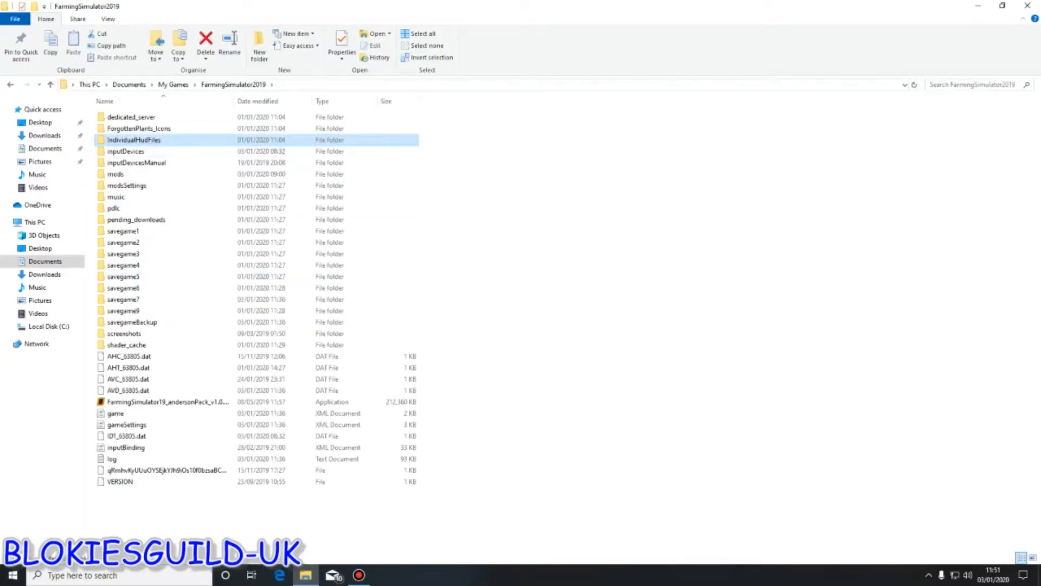
double_click(115, 174)
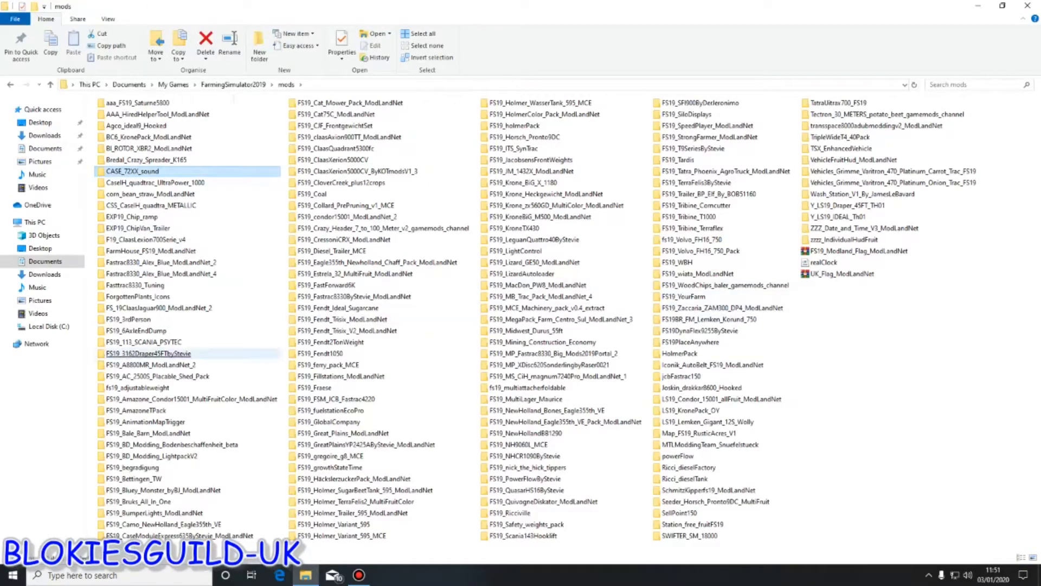
Enter the SellPoint150 mod folder and locate its files
click(680, 513)
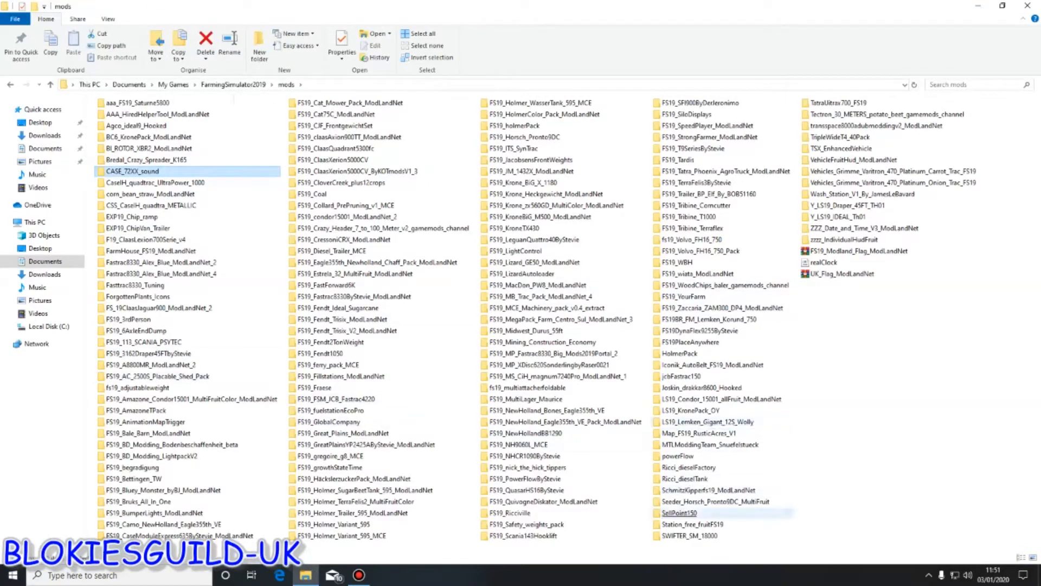
double_click(685, 513)
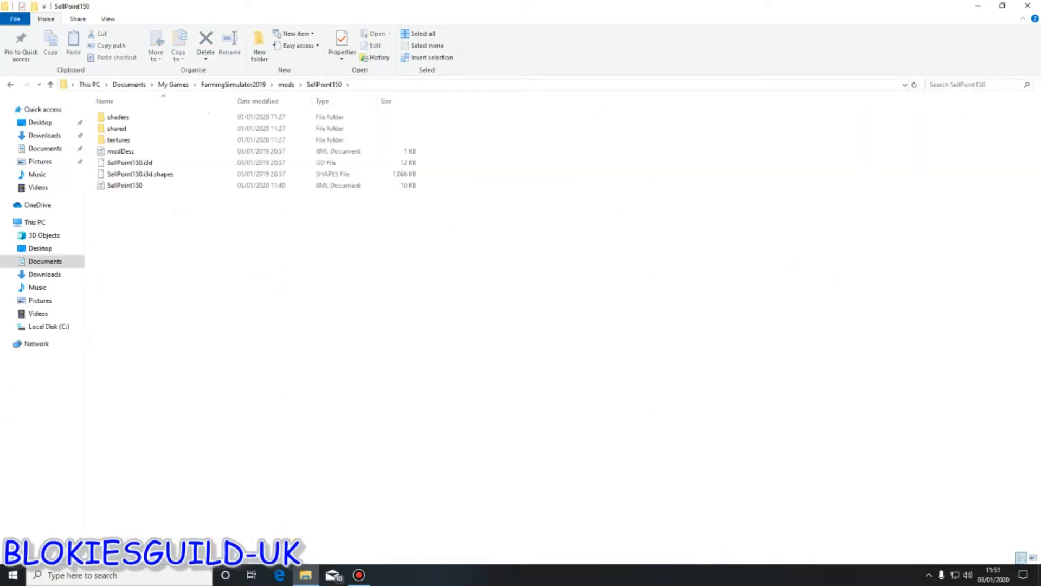
click(118, 117)
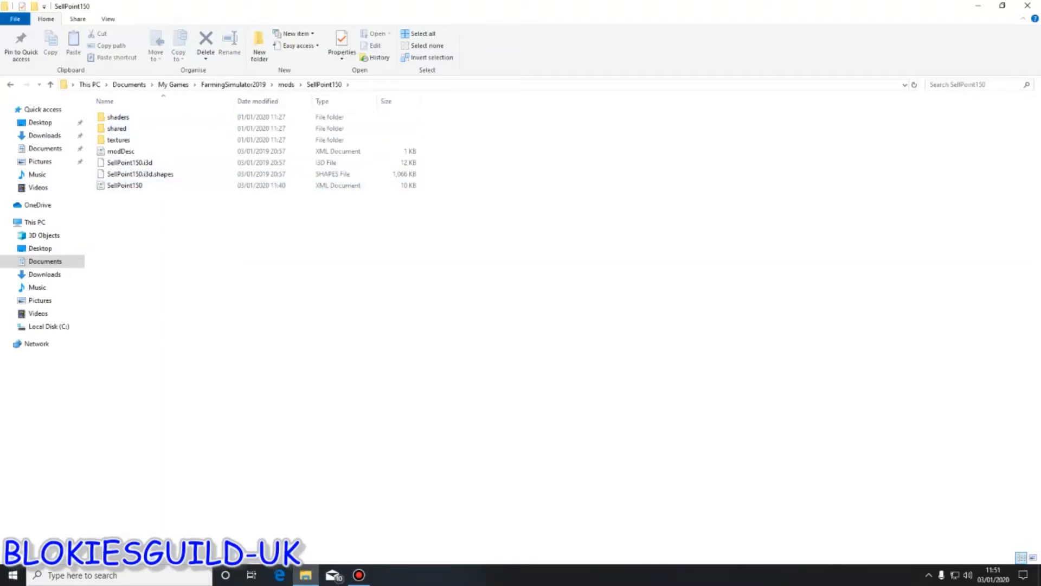
click(129, 162)
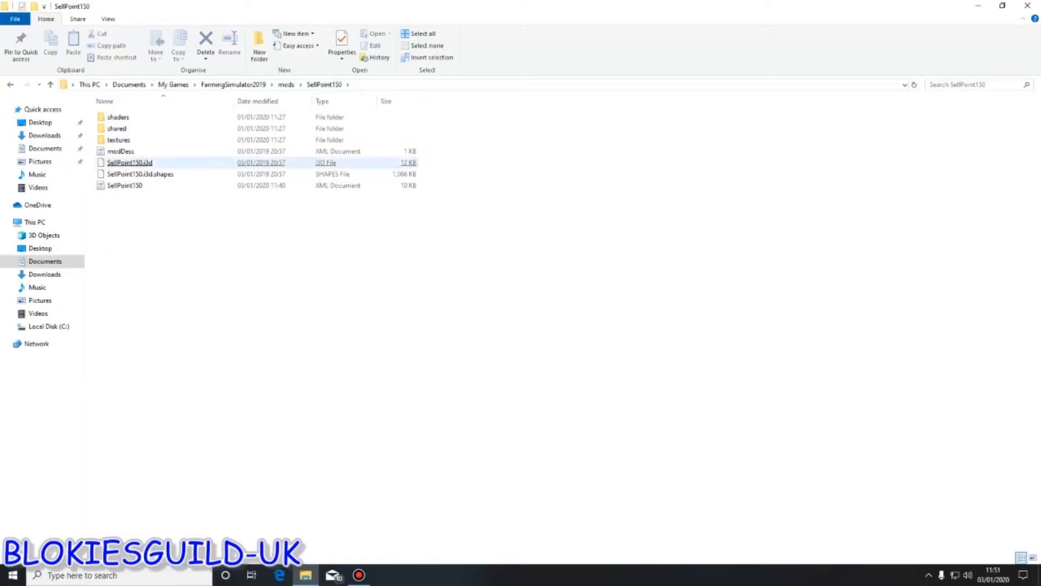
Open SellPoint150.xml in Notepad++ via Edit with Notepad++
right_click(125, 186)
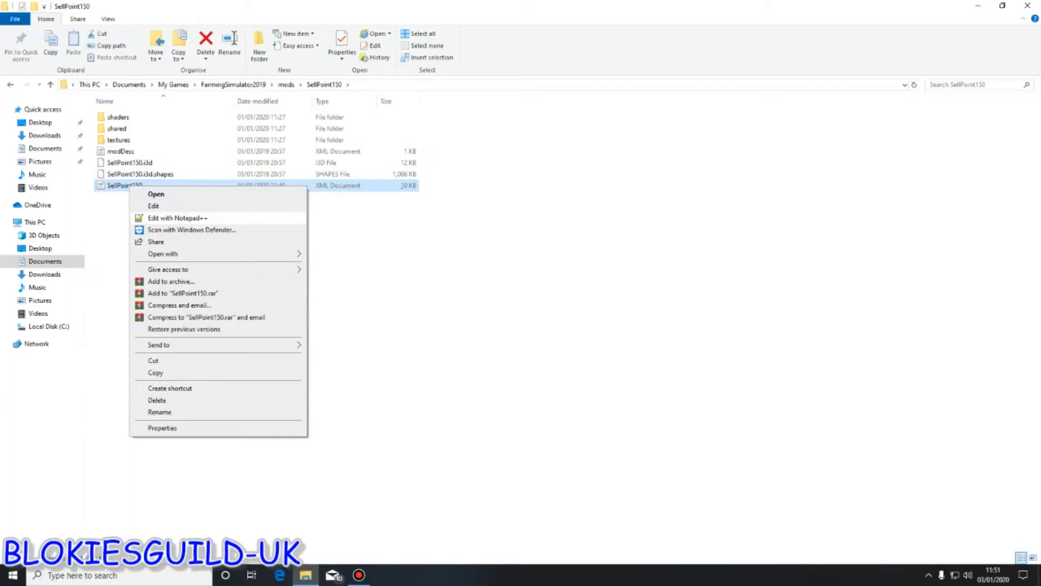
click(177, 218)
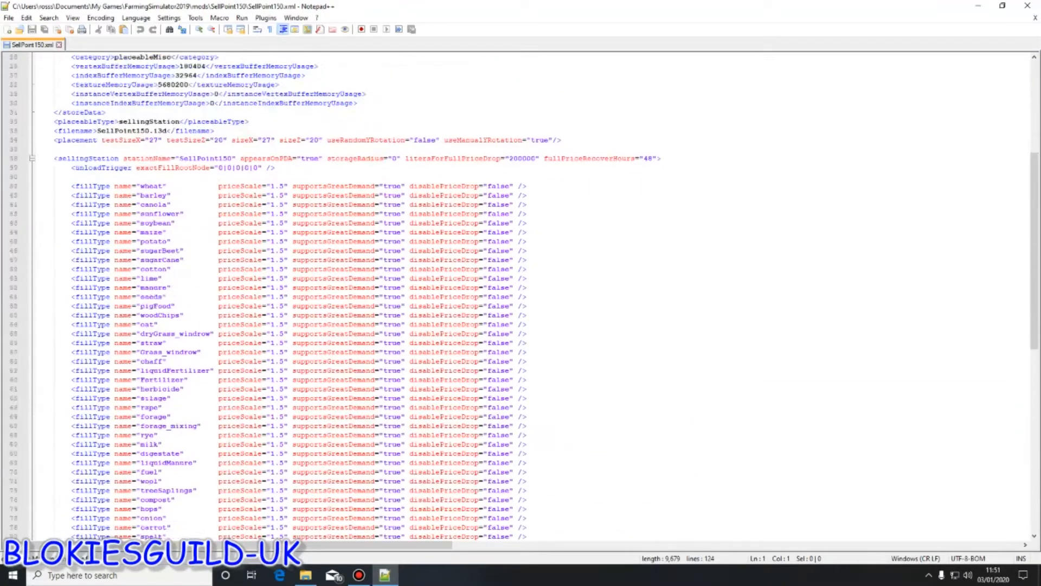
scroll(up, 3)
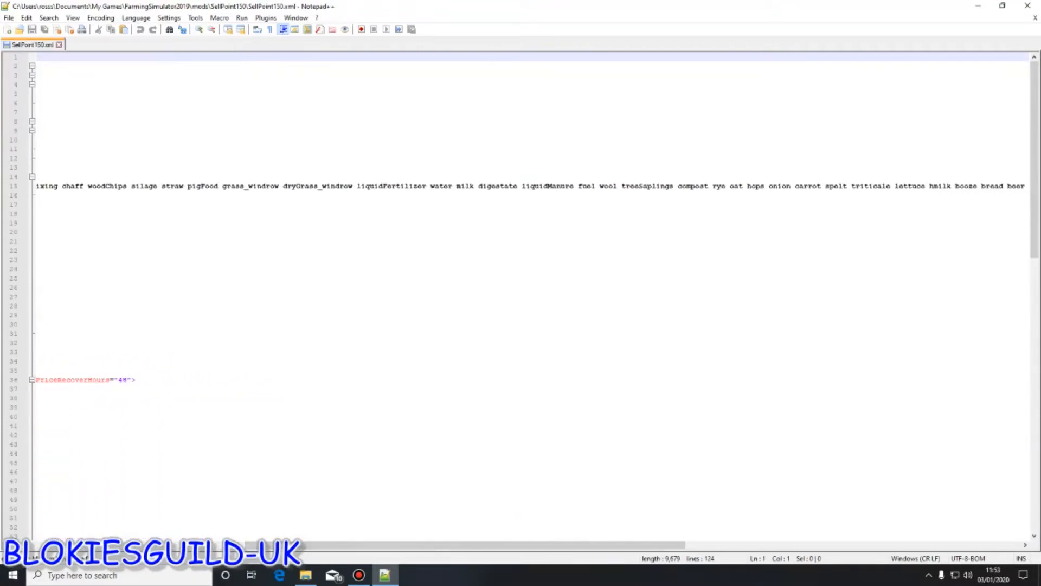
scroll(right, 3)
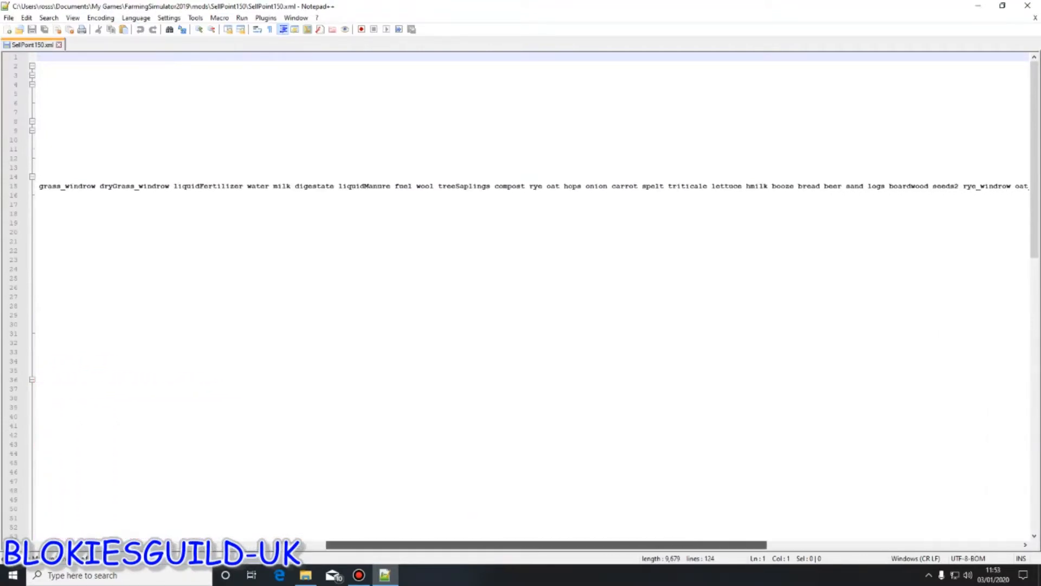
scroll(right, 3)
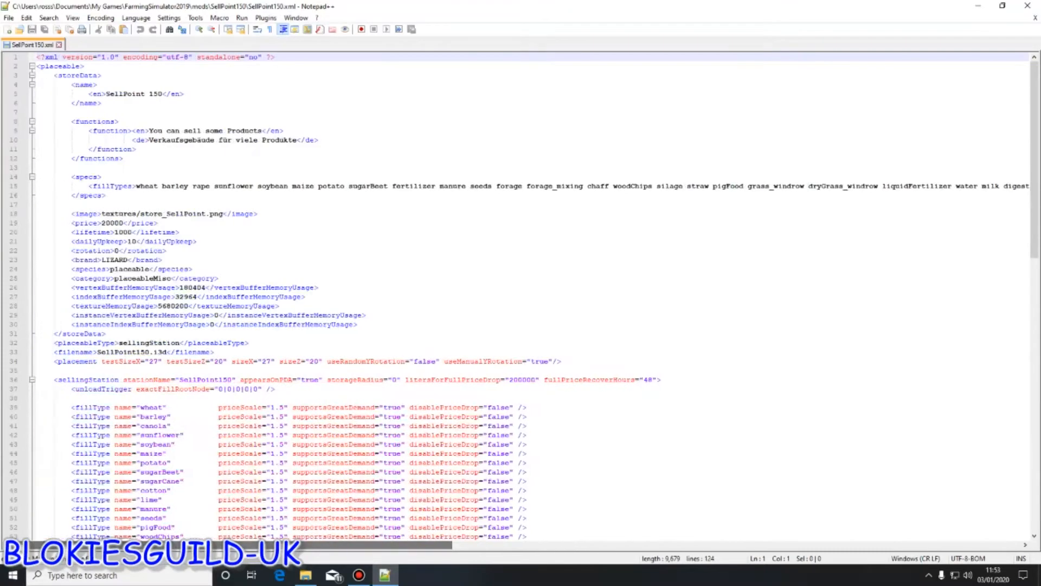
scroll(down, 3)
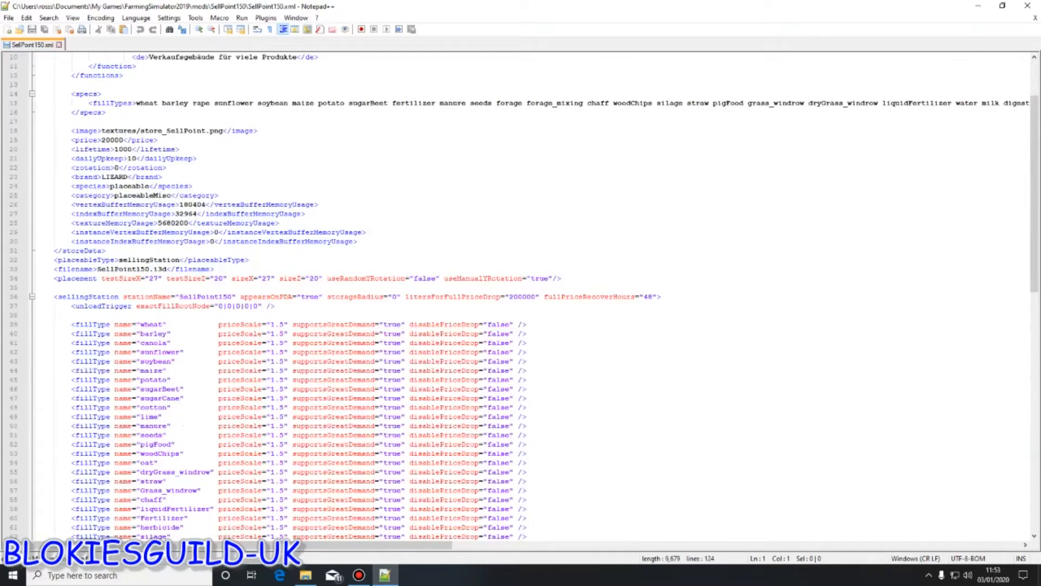
scroll(down, 3)
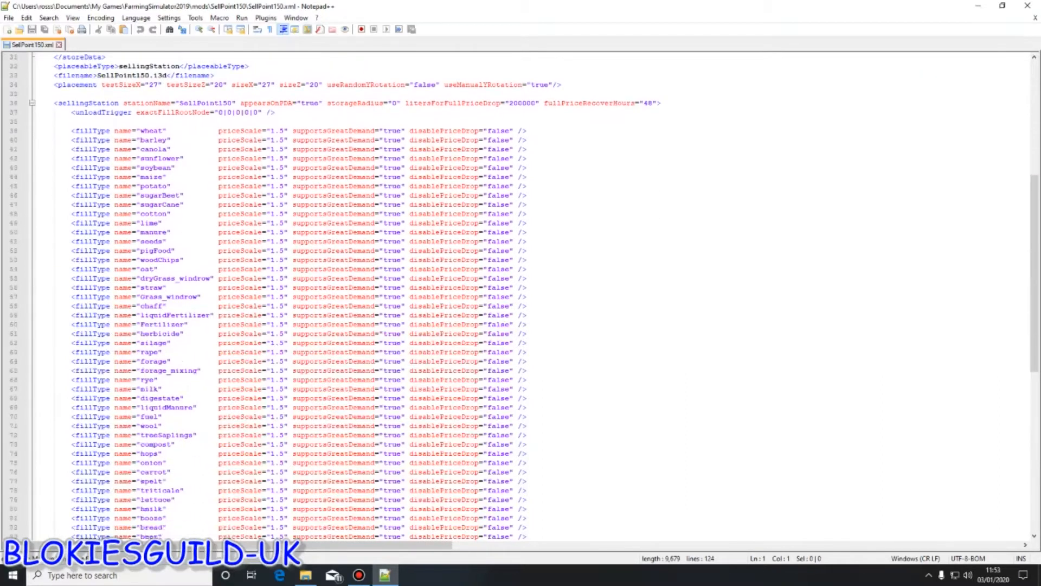
scroll(down, 3)
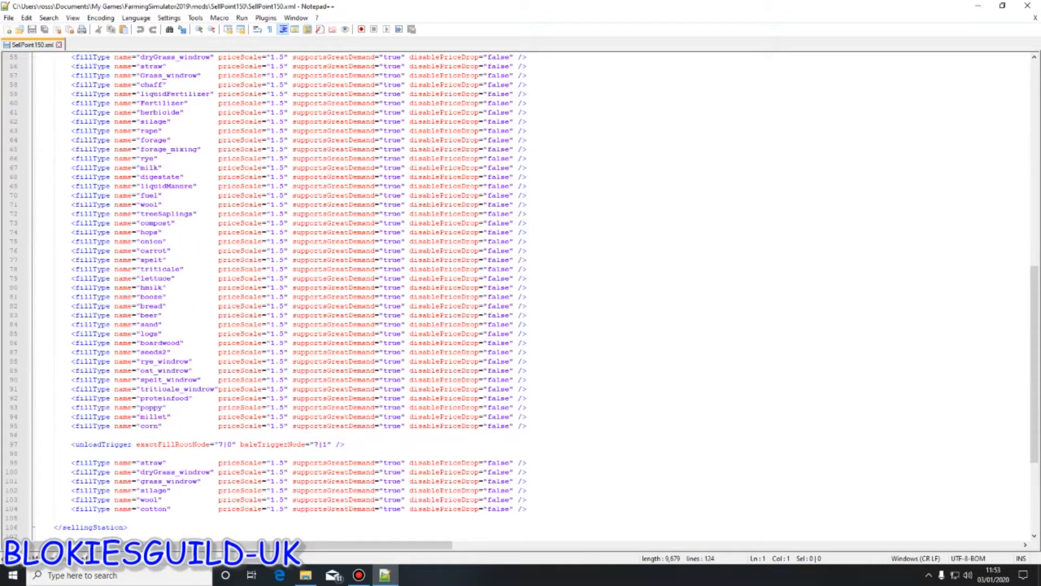
scroll(right, 3)
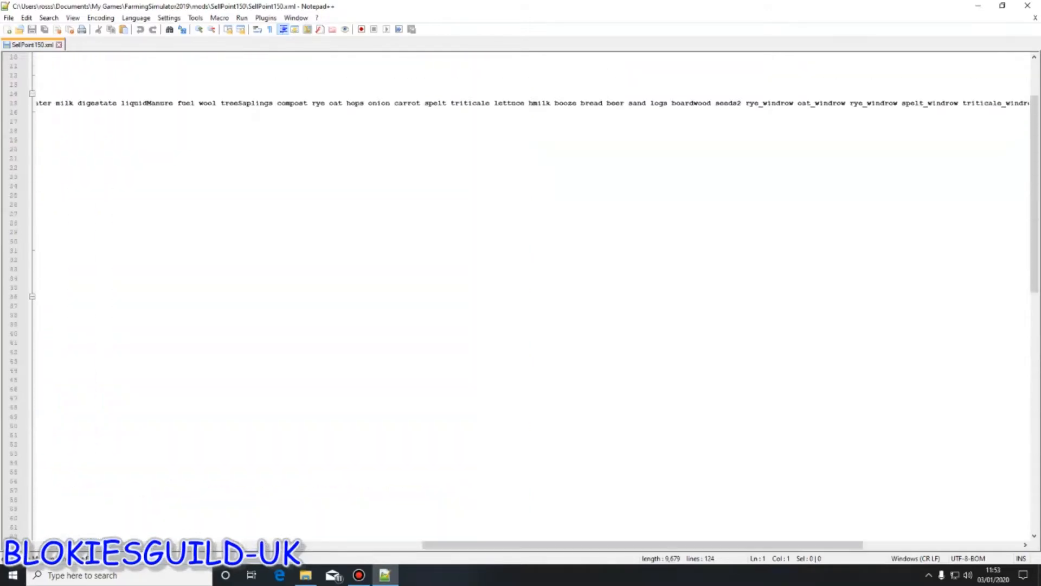
scroll(right, 3)
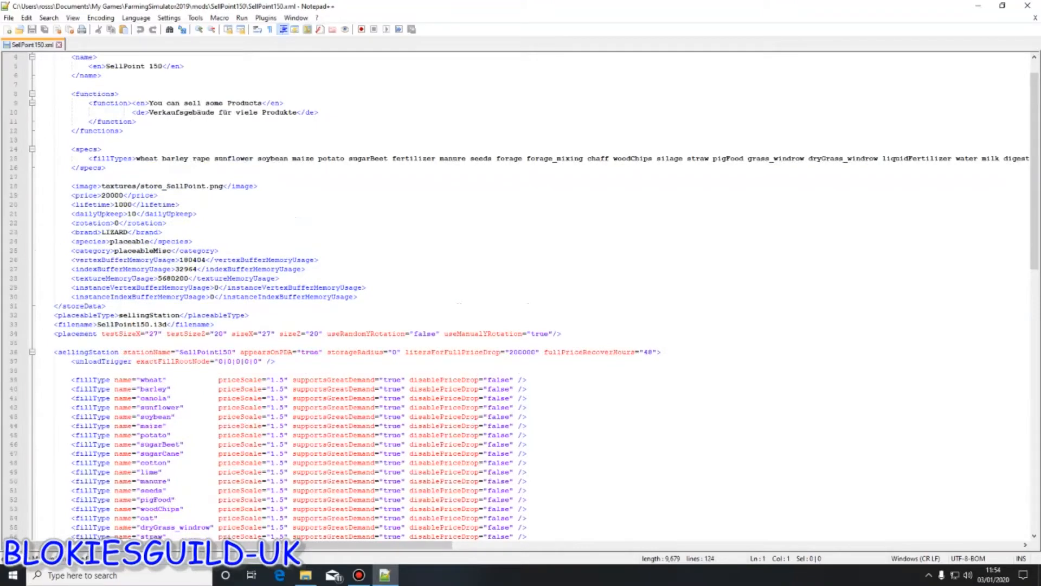
scroll(down, 3)
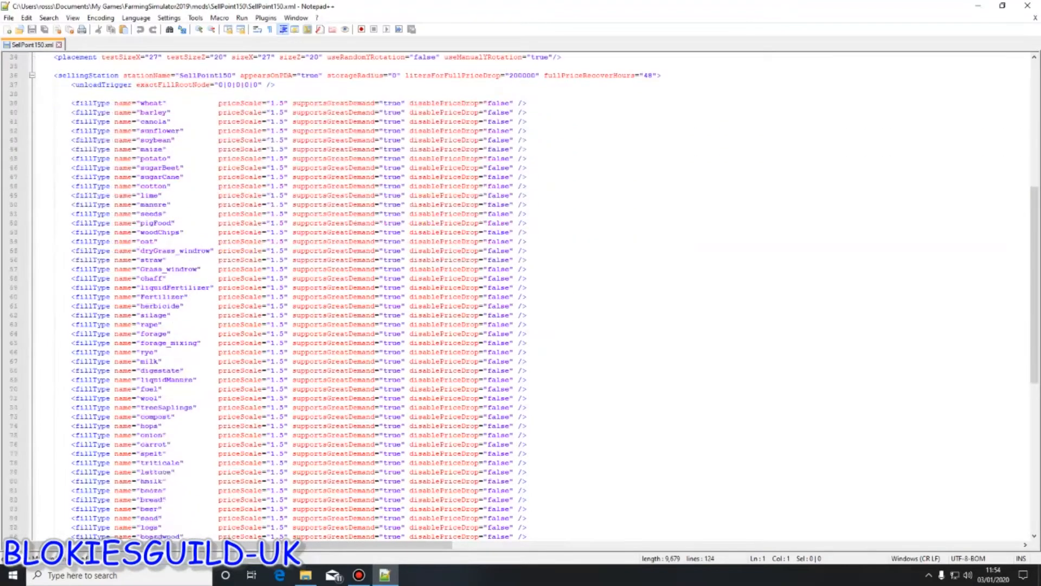
scroll(down, 3)
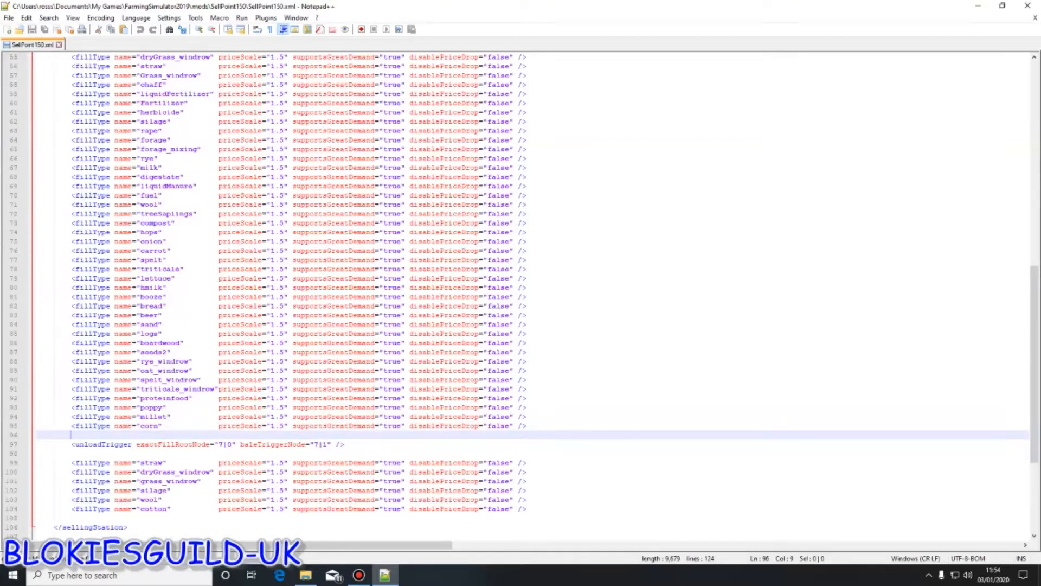
right_click(100, 204)
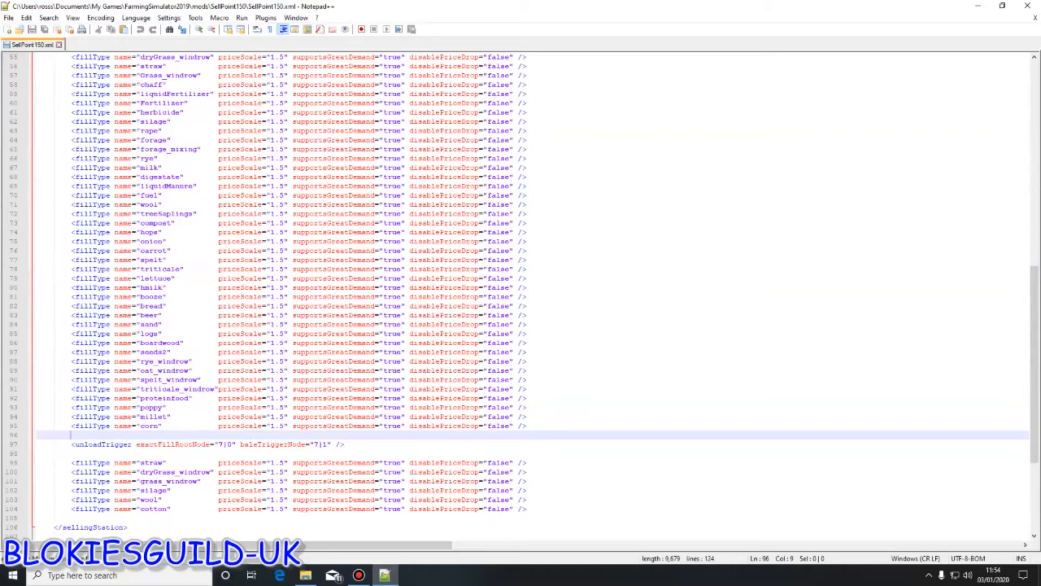
scroll(down, 3)
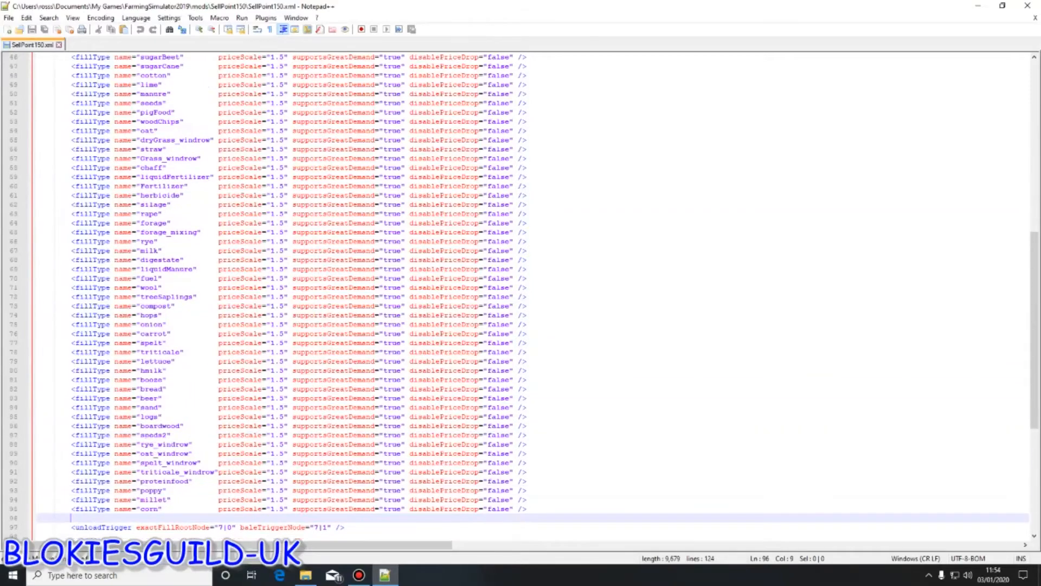
scroll(up, 3)
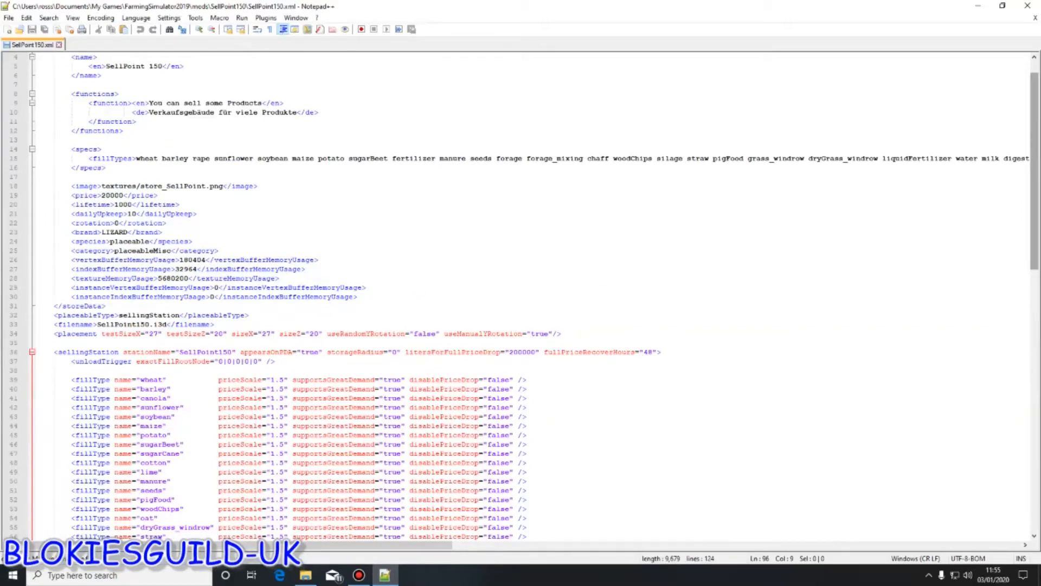
scroll(down, 3)
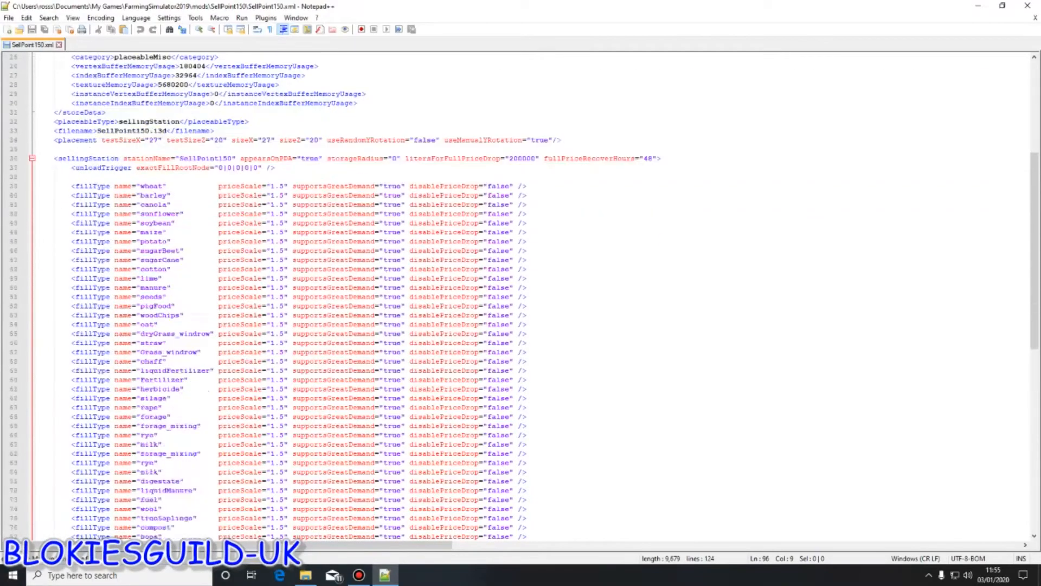
scroll(up, 3)
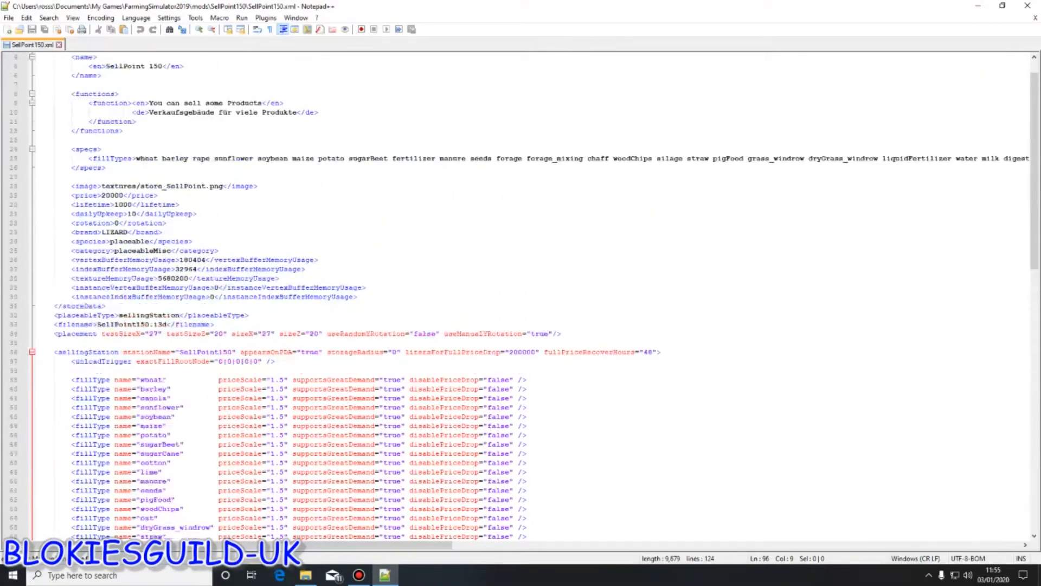
scroll(down, 3)
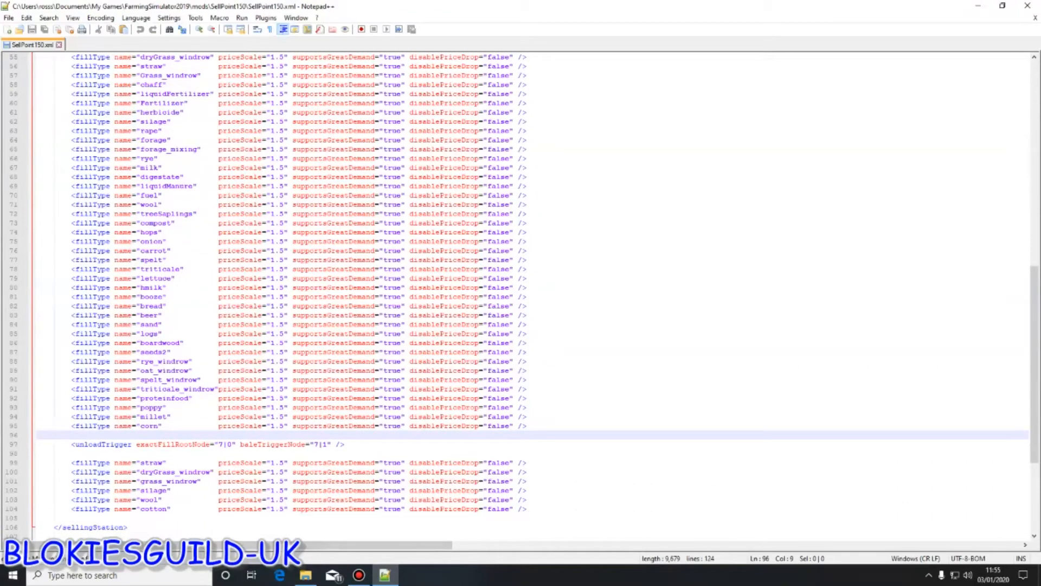
scroll(up, 3)
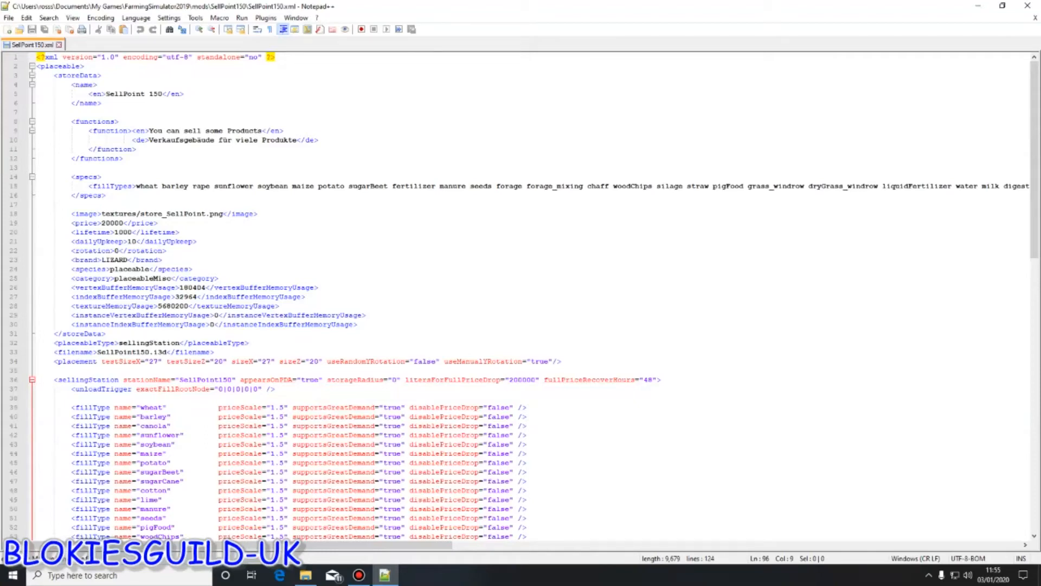
scroll(down, 3)
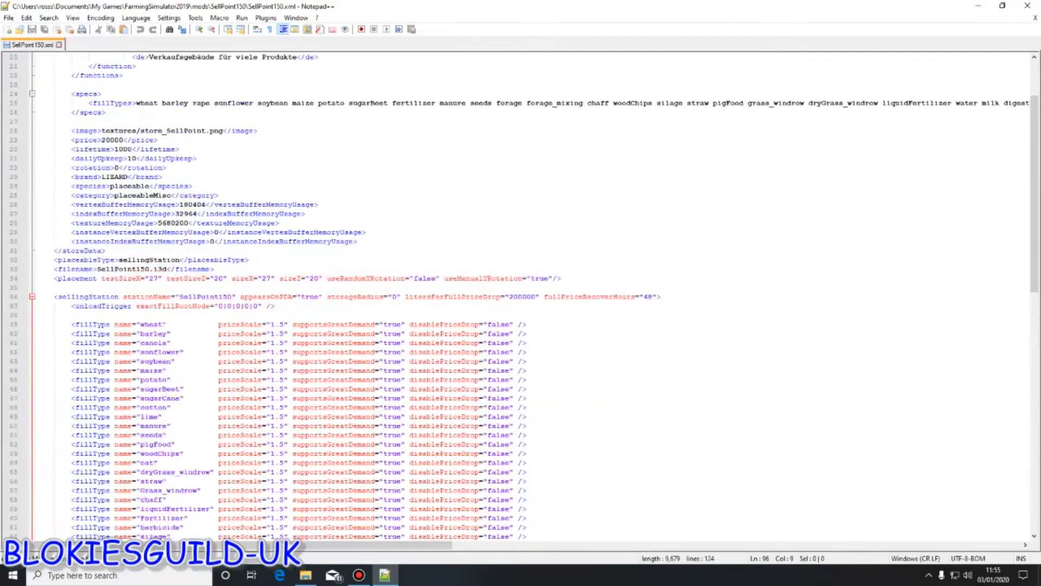
scroll(up, 3)
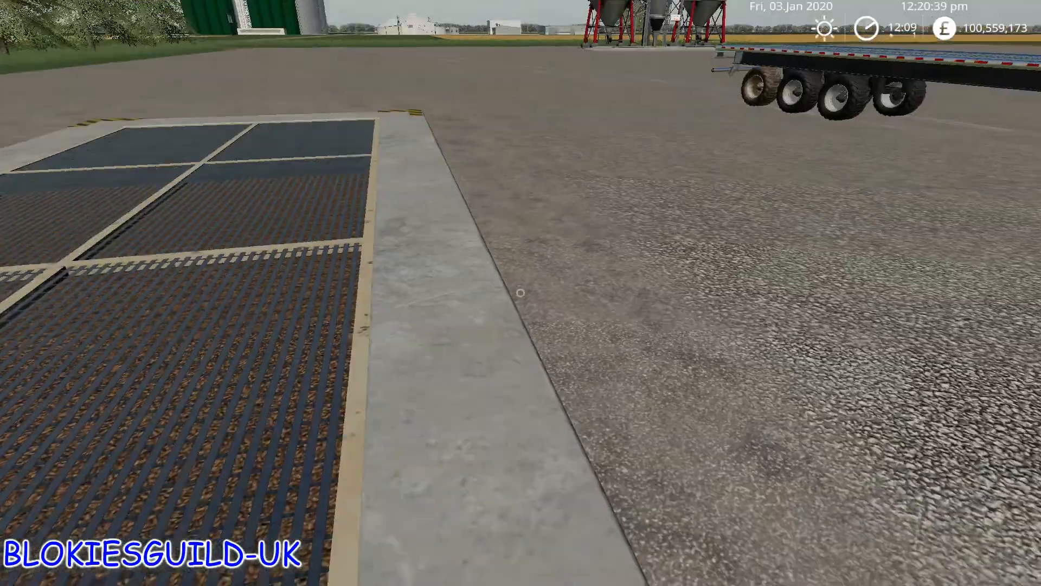
mouse_move(521, 294)
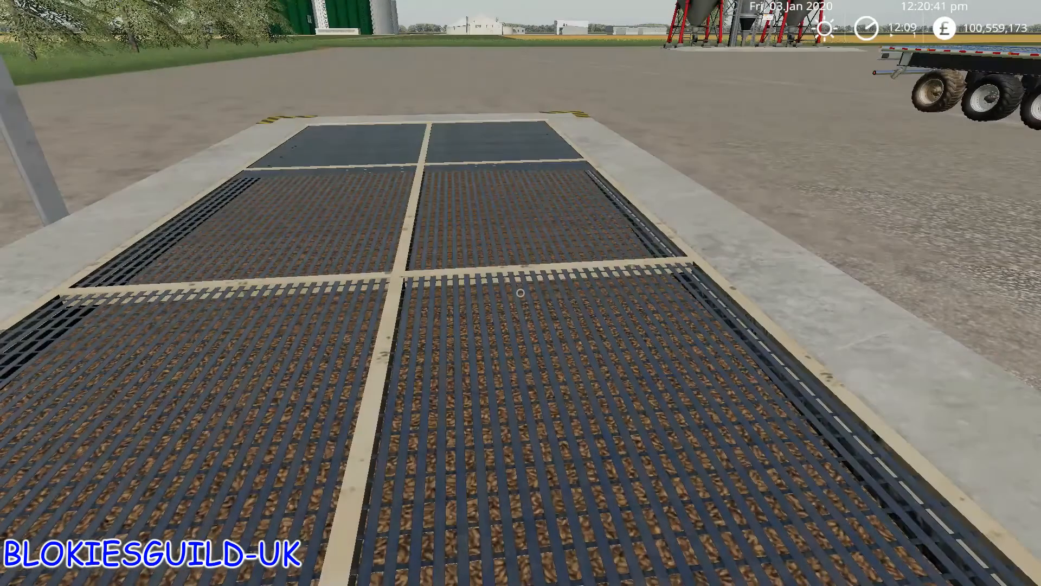